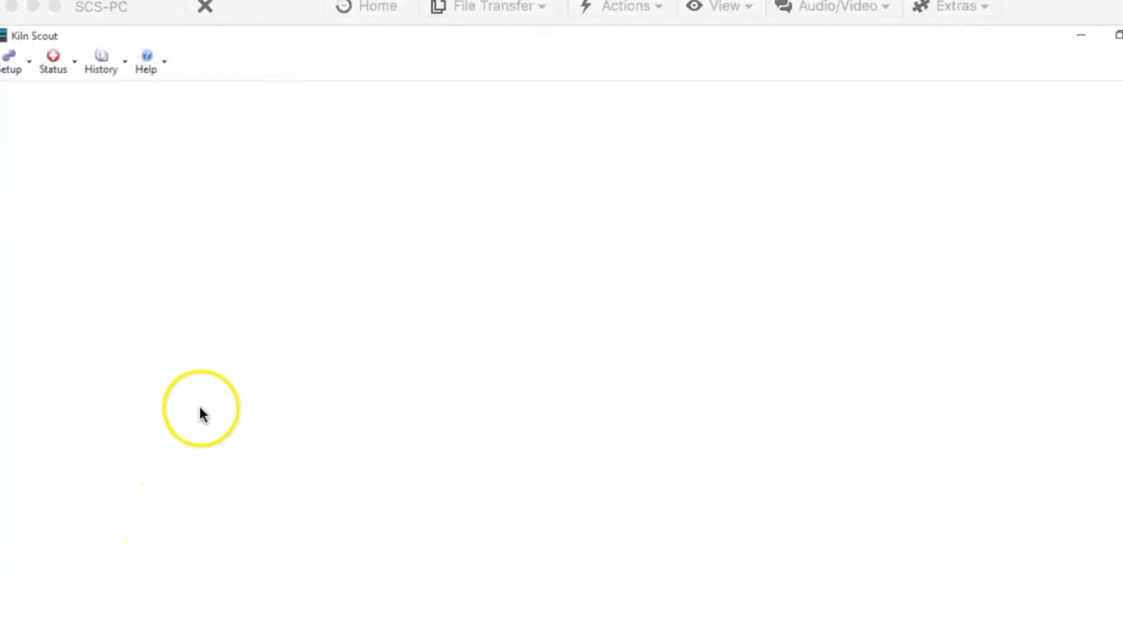
pyautogui.moveTo(42, 47)
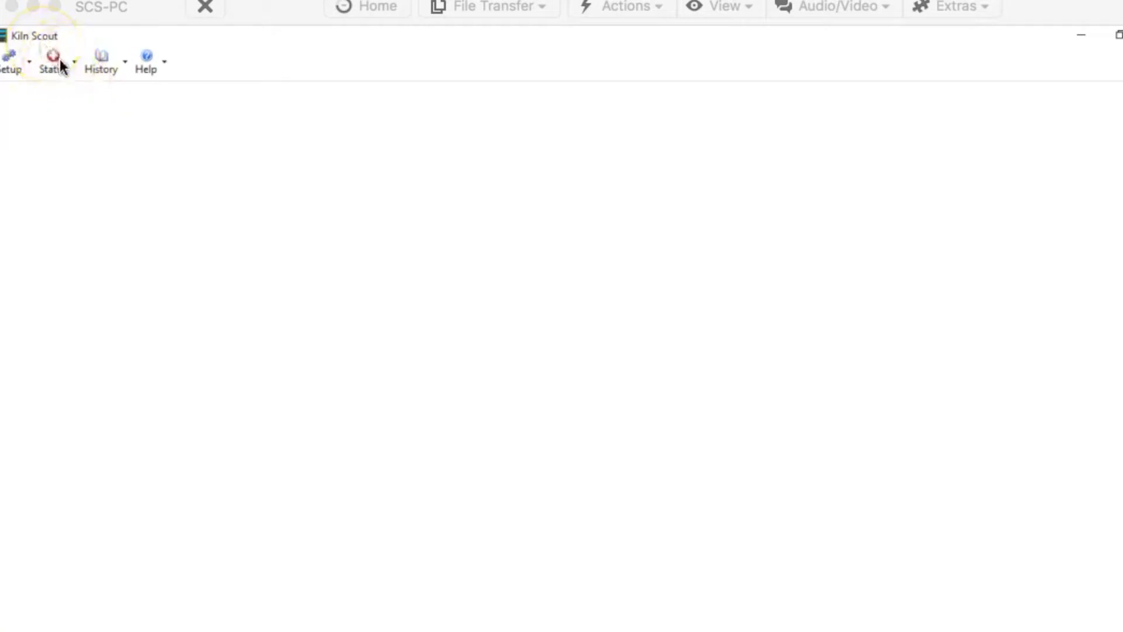
# - Show the Status menu listing Hub Network, Notifications and Debug Output
pyautogui.click(50, 61)
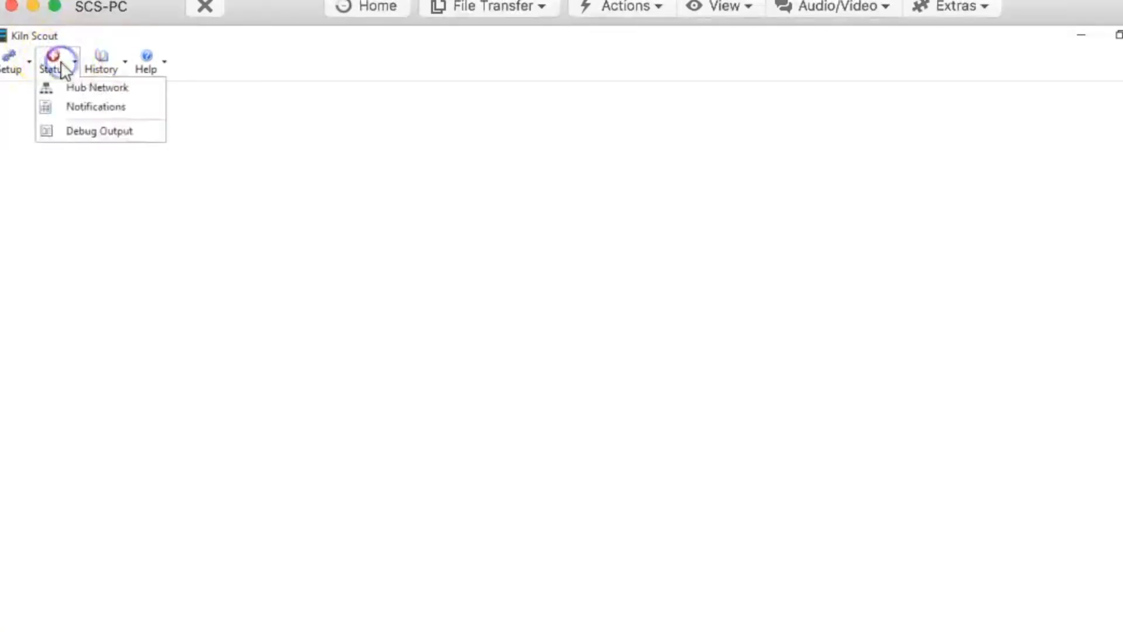
# - Open the Hub Network view listing hub 01939CCC on COM4
pyautogui.click(96, 86)
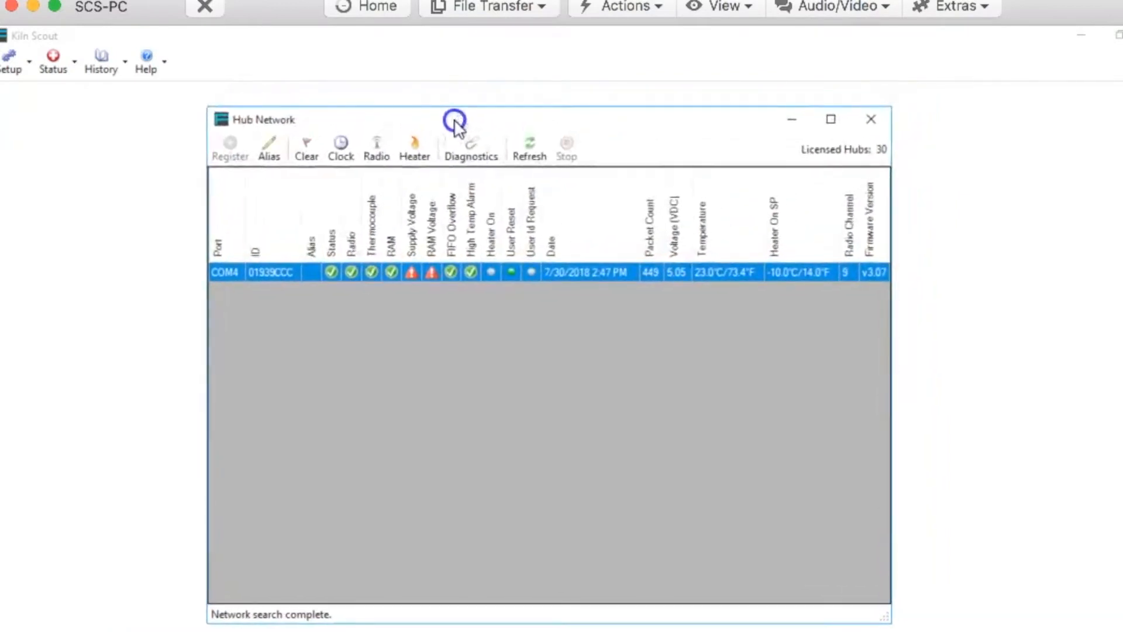
pyautogui.moveTo(262, 594)
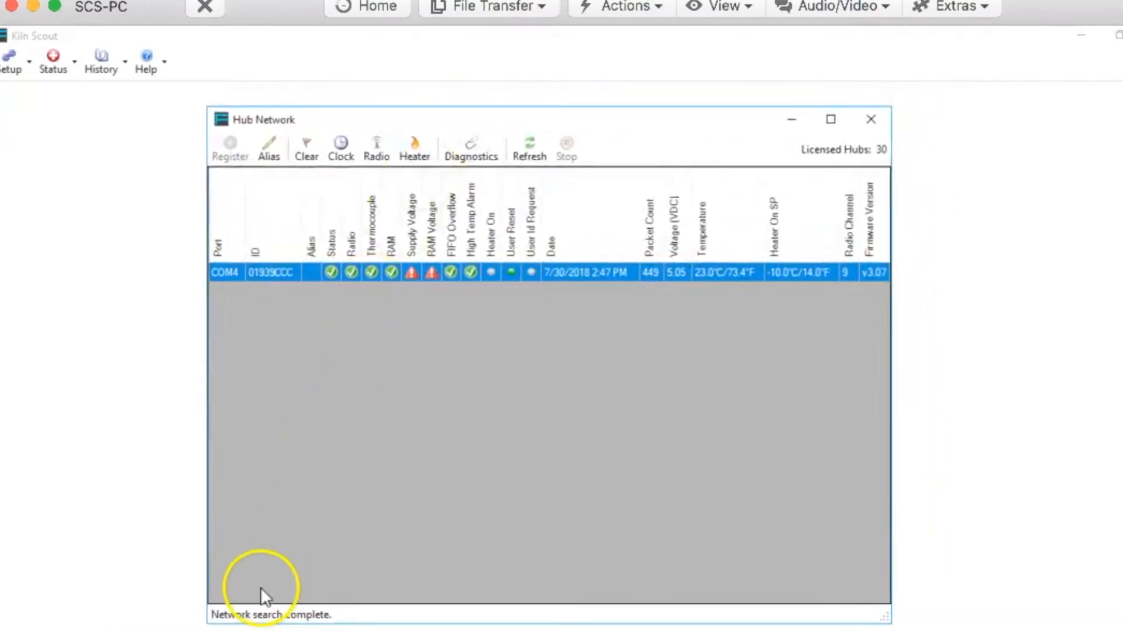
pyautogui.moveTo(218, 623)
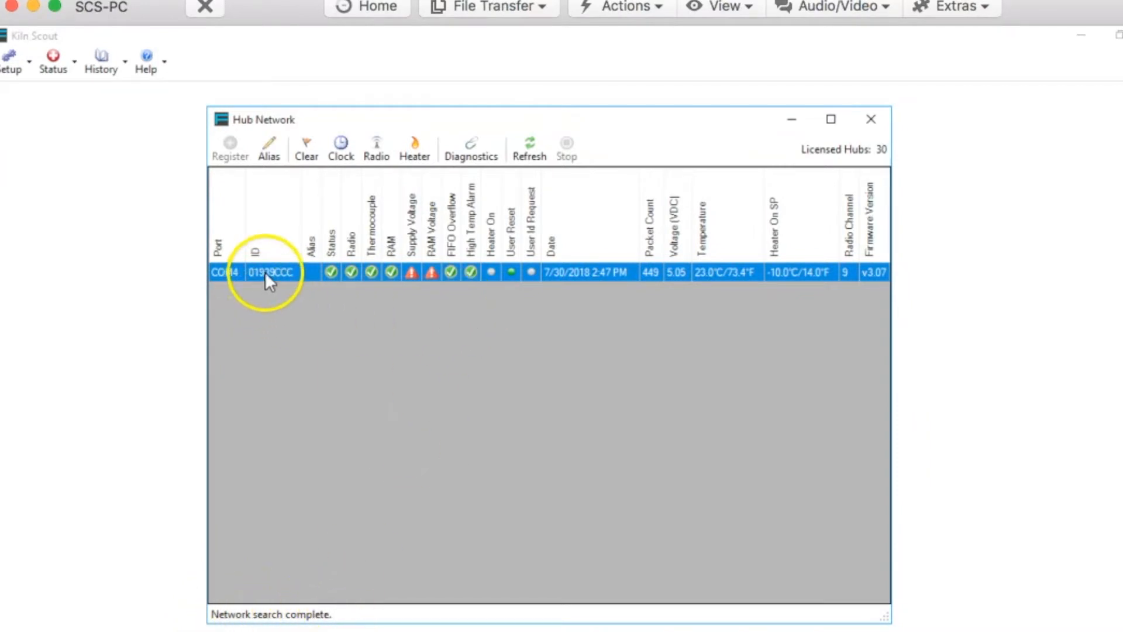
pyautogui.moveTo(470, 147)
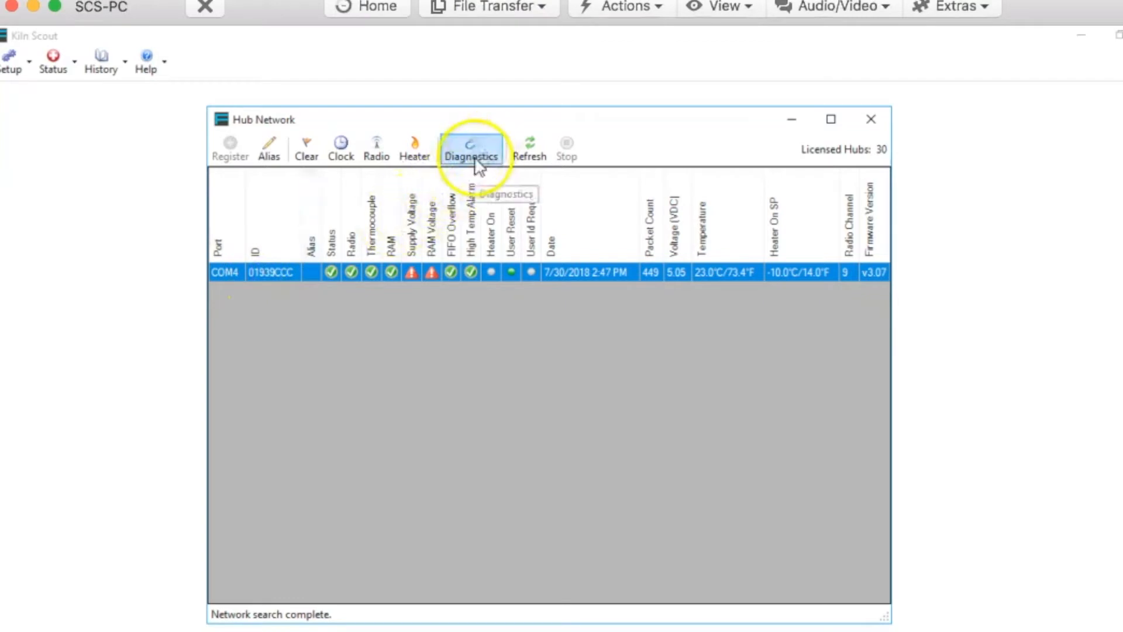
# - Open Communication Diagnostics for hub 01939CCC and maximize its window
pyautogui.click(470, 147)
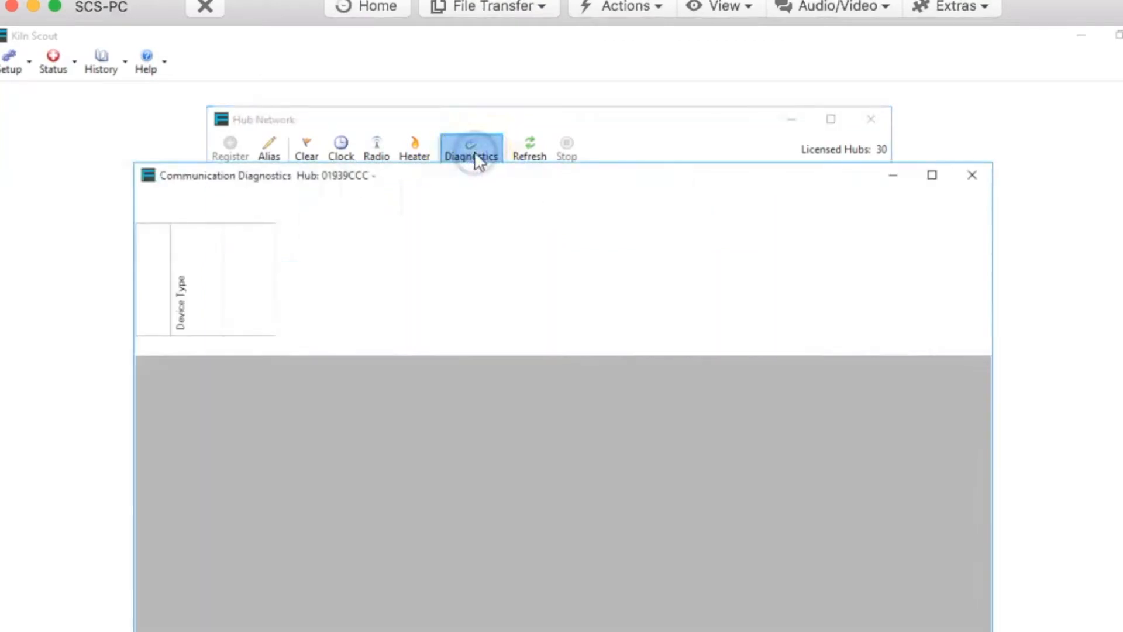
pyautogui.click(471, 147)
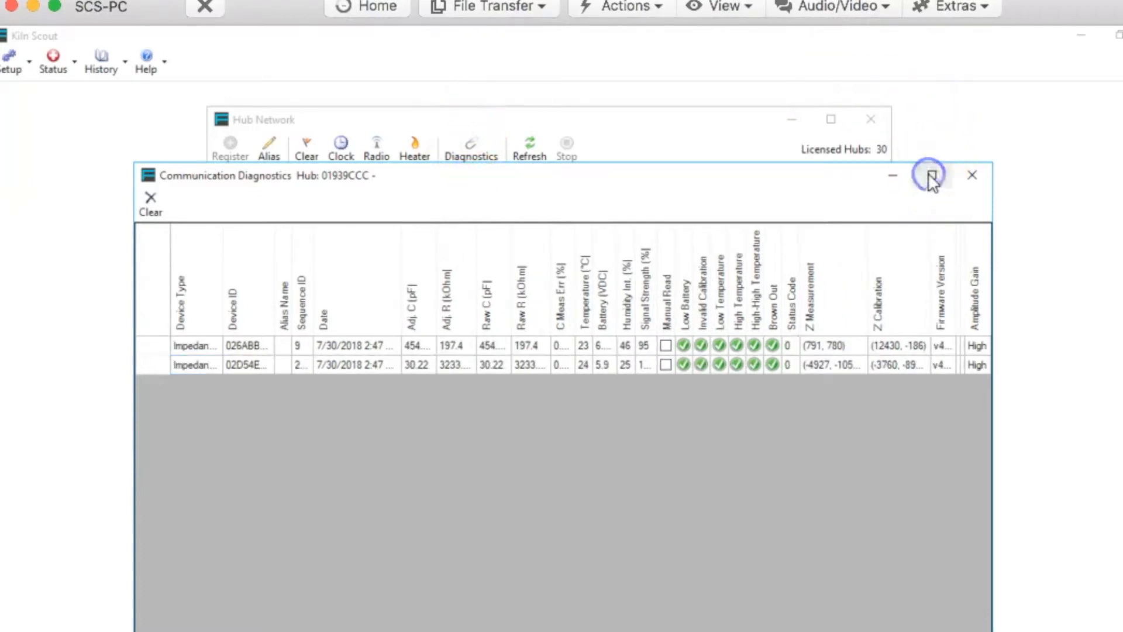
pyautogui.click(929, 175)
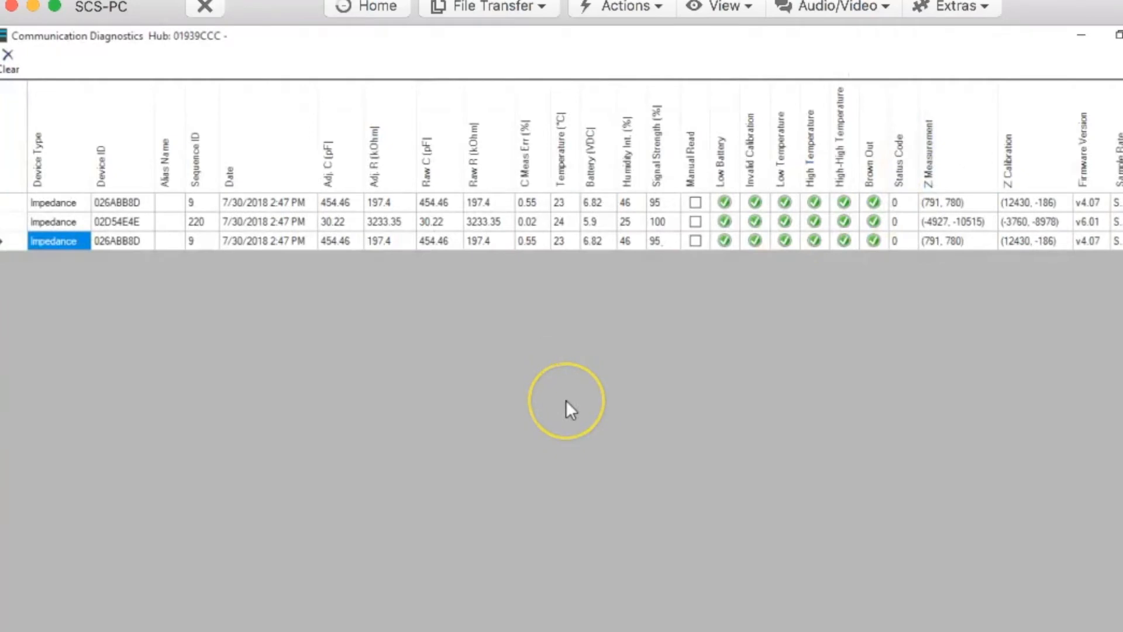
pyautogui.moveTo(408, 401)
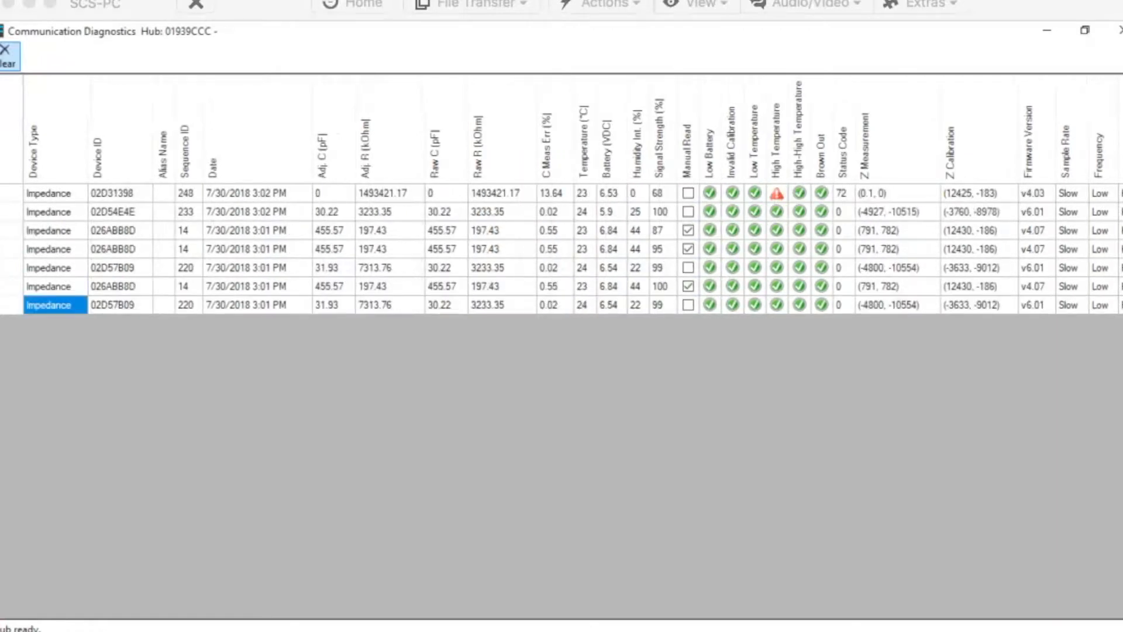
pyautogui.moveTo(393, 507)
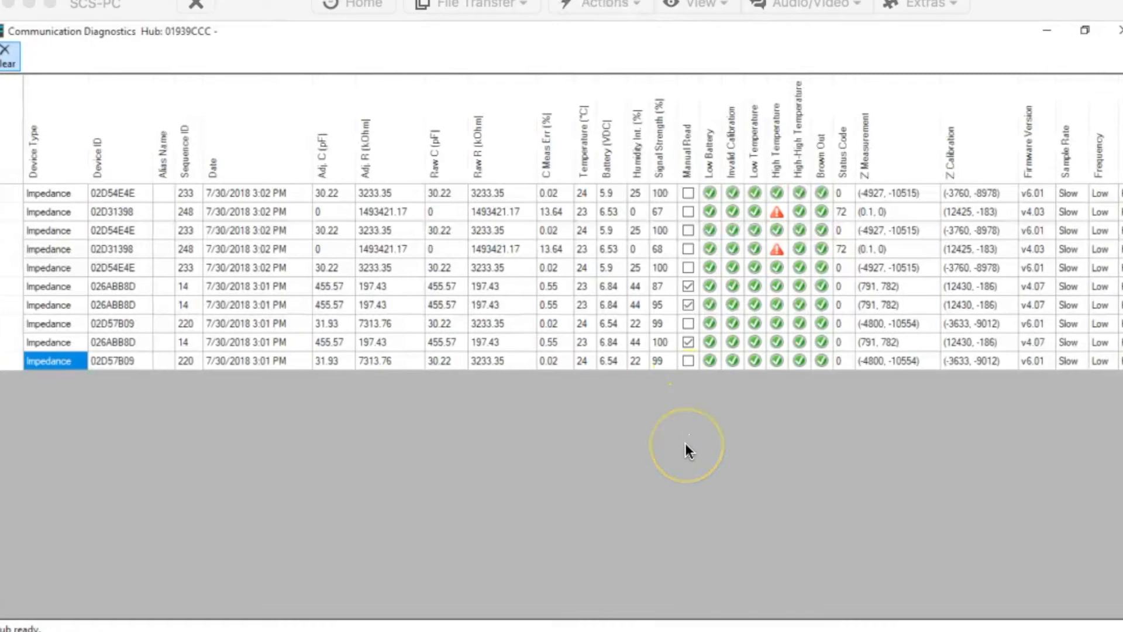
pyautogui.moveTo(350, 488)
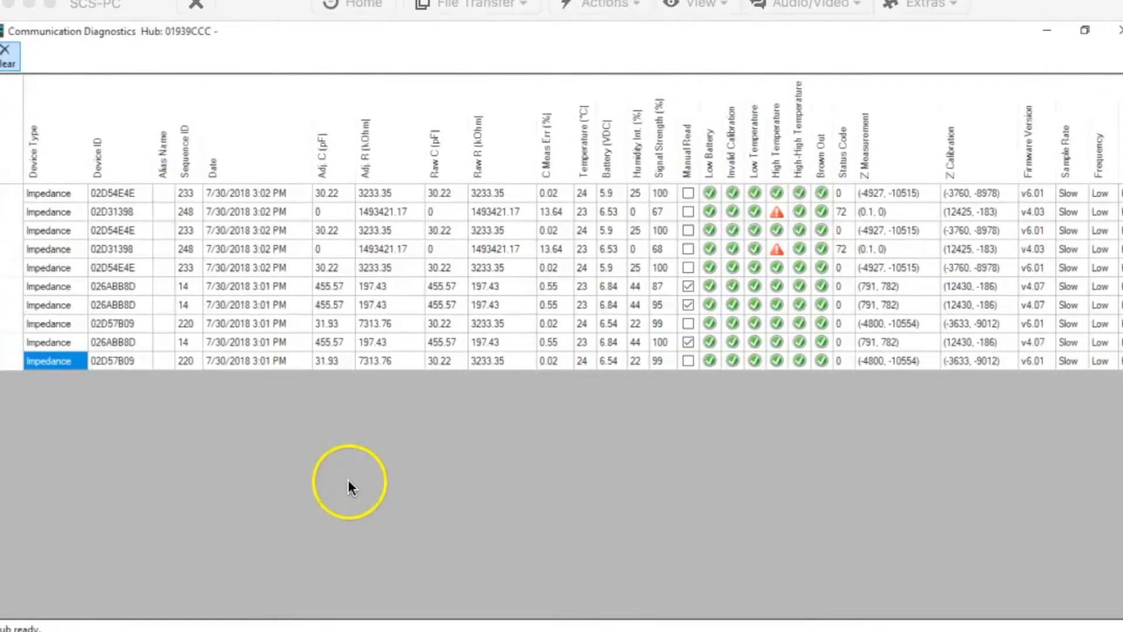